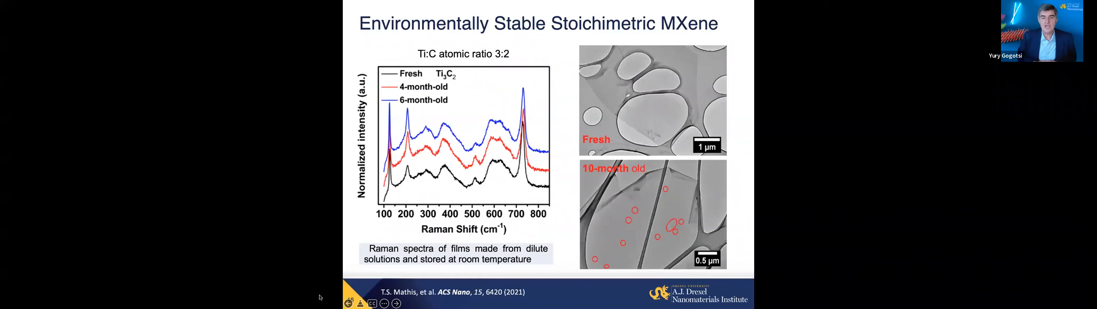
pyautogui.moveTo(604, 182)
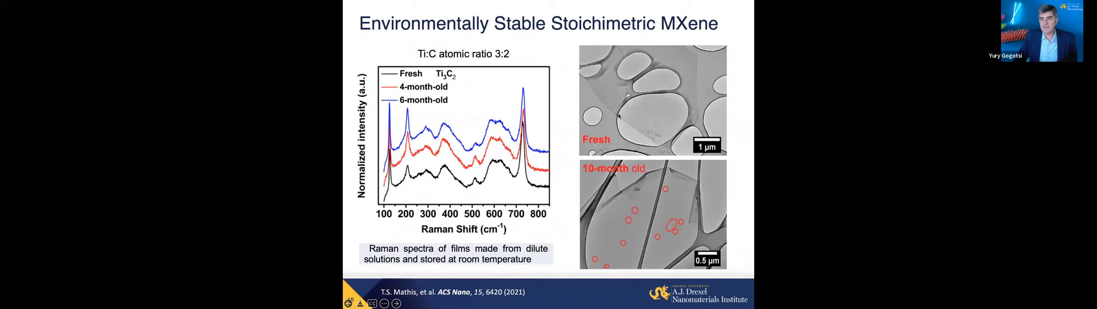
pyautogui.moveTo(700, 53)
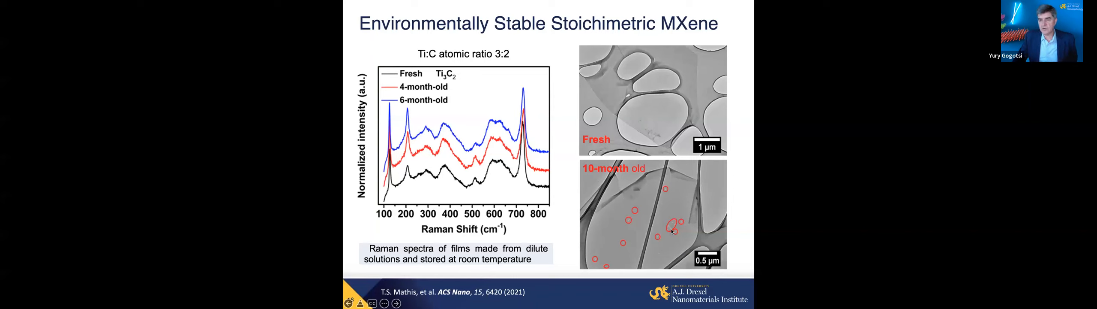
pyautogui.moveTo(626, 241)
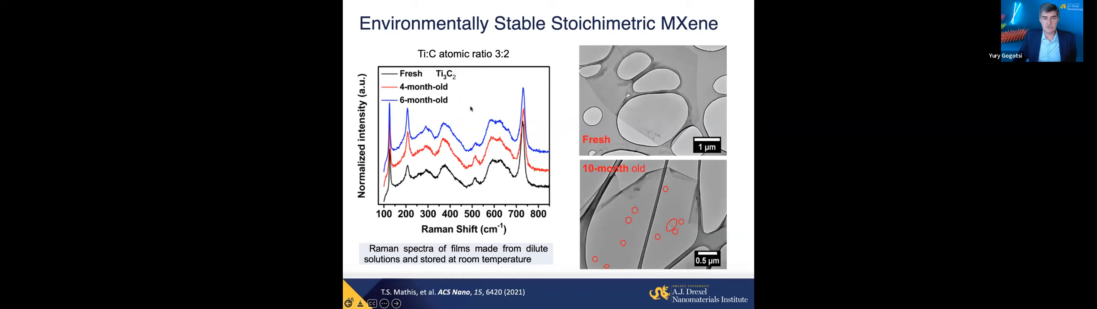
pyautogui.moveTo(474, 126)
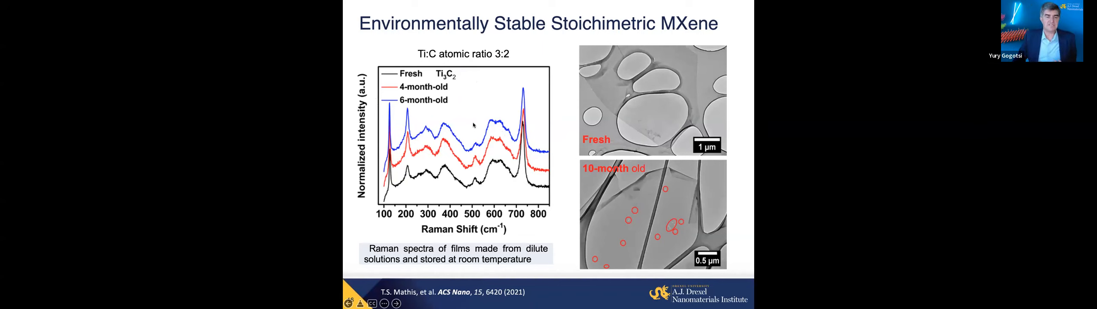
pyautogui.moveTo(488, 118)
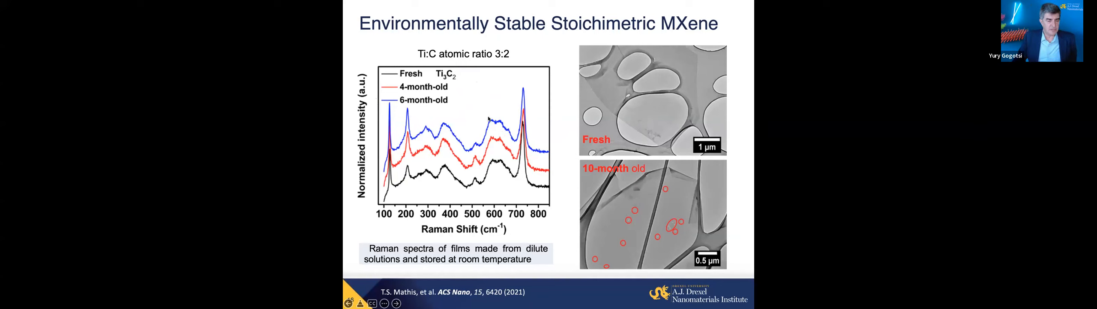
pyautogui.moveTo(484, 121)
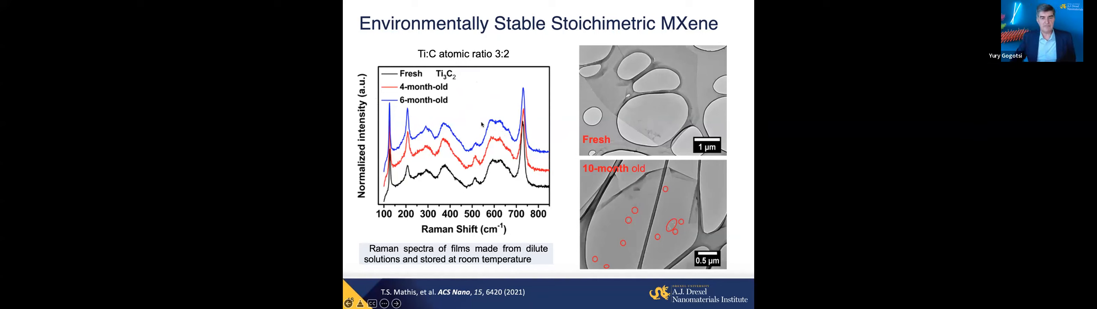
pyautogui.moveTo(421, 59)
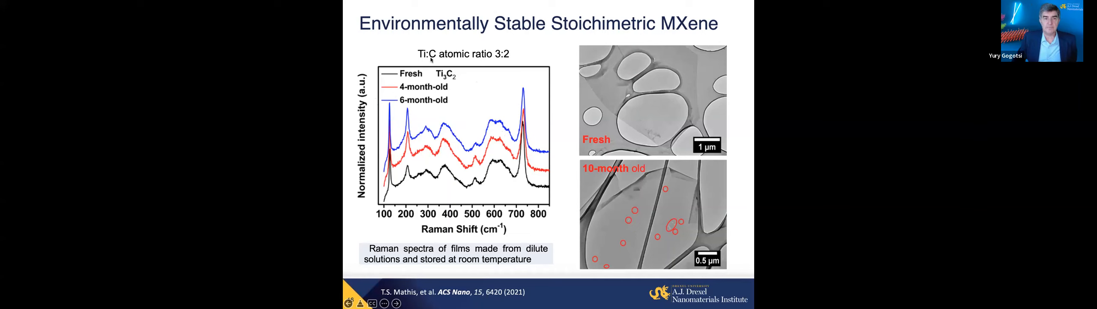
pyautogui.moveTo(486, 62)
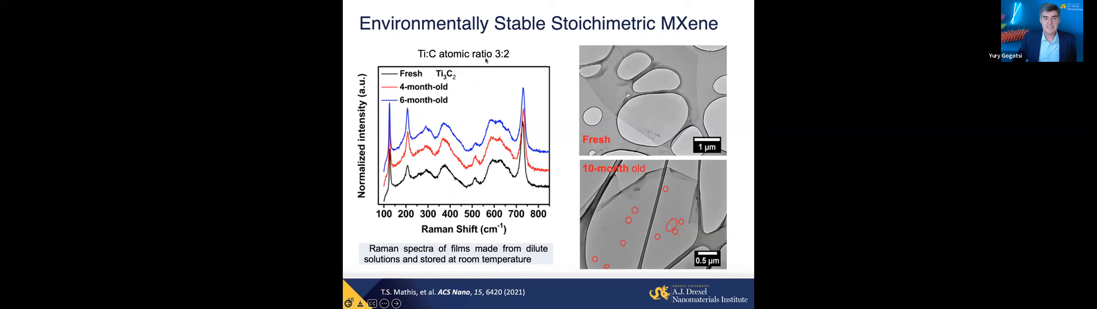
pyautogui.moveTo(503, 62)
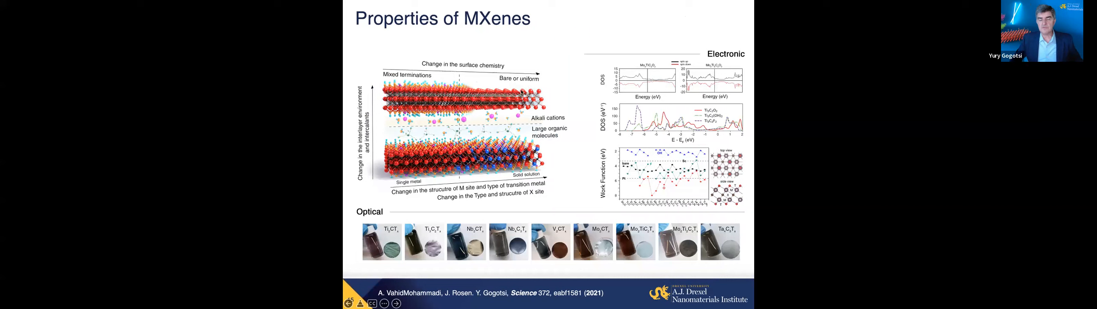
pyautogui.moveTo(565, 78)
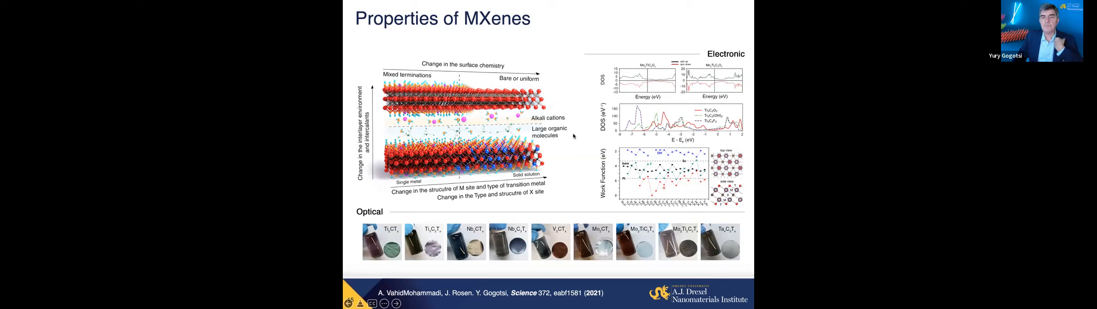
pyautogui.moveTo(572, 137)
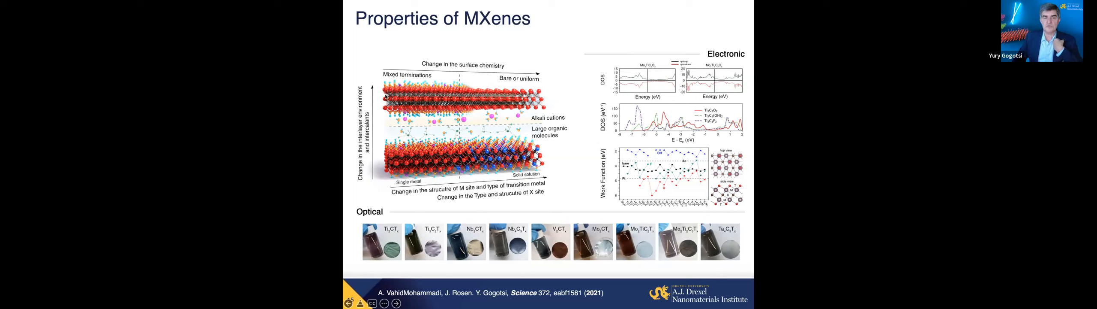
pyautogui.moveTo(550, 104)
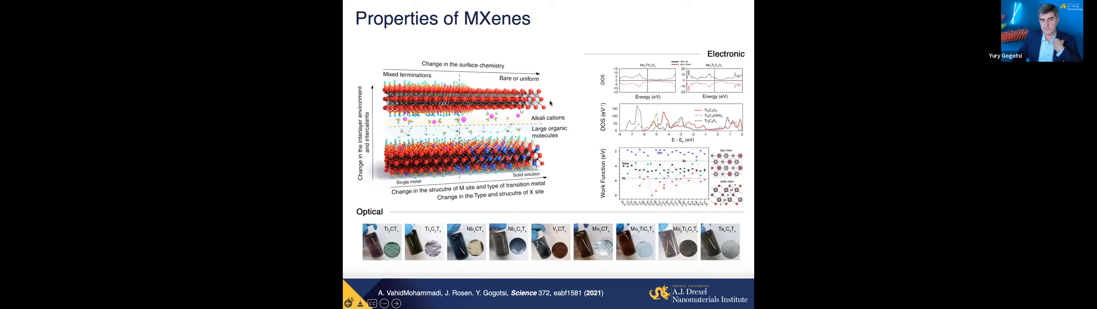
pyautogui.moveTo(563, 220)
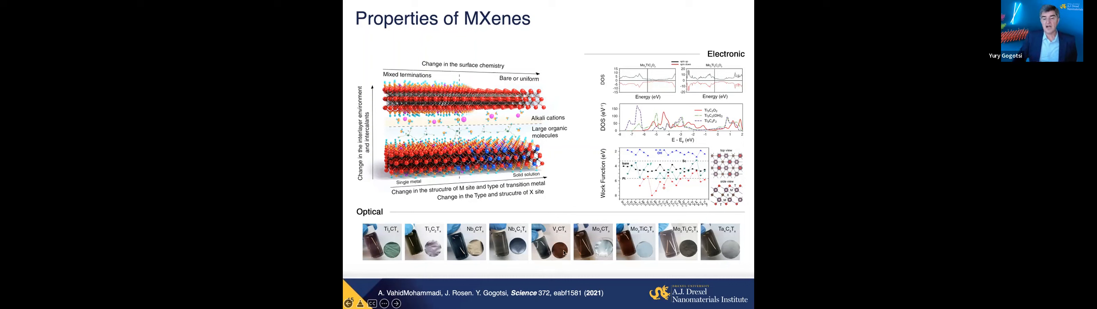
pyautogui.moveTo(553, 264)
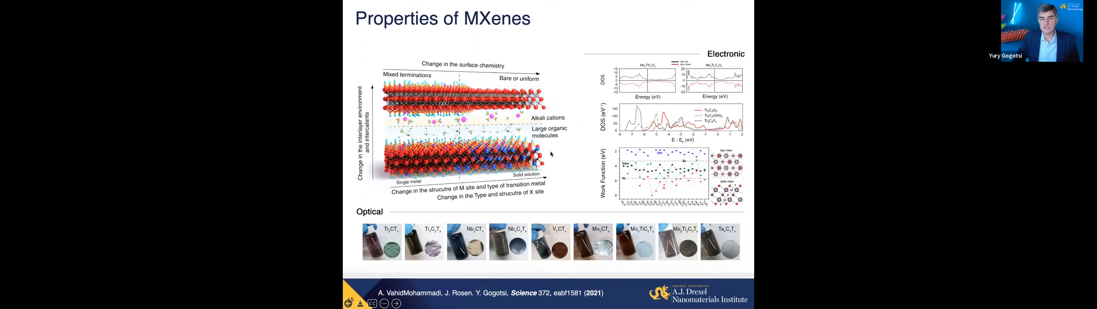
pyautogui.moveTo(574, 126)
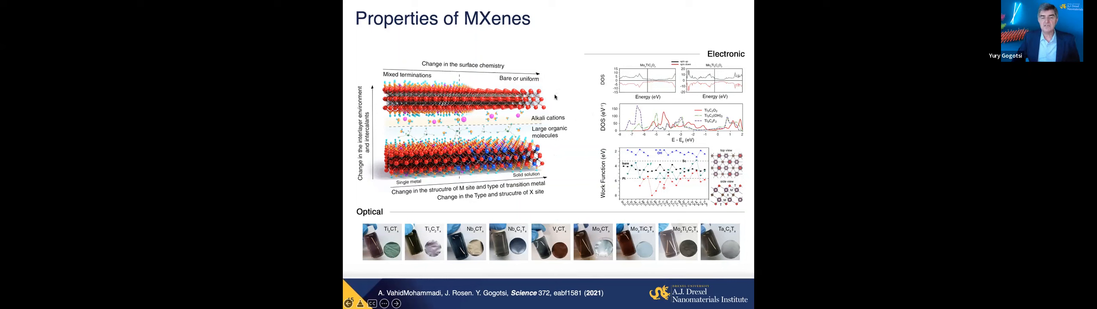
pyautogui.moveTo(397, 84)
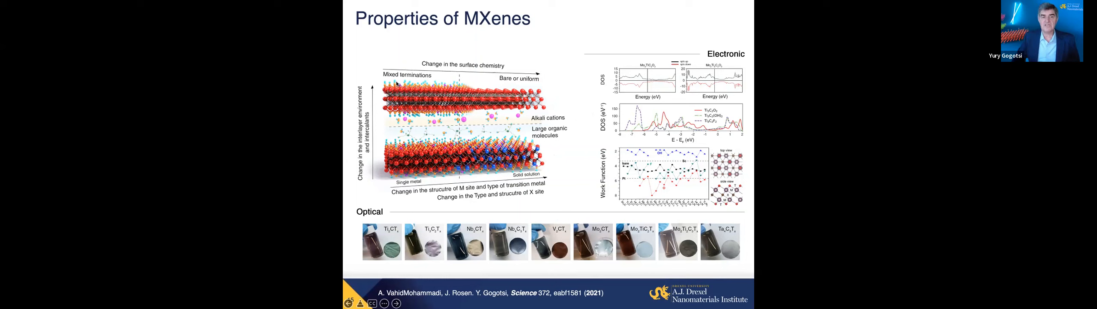
pyautogui.moveTo(520, 131)
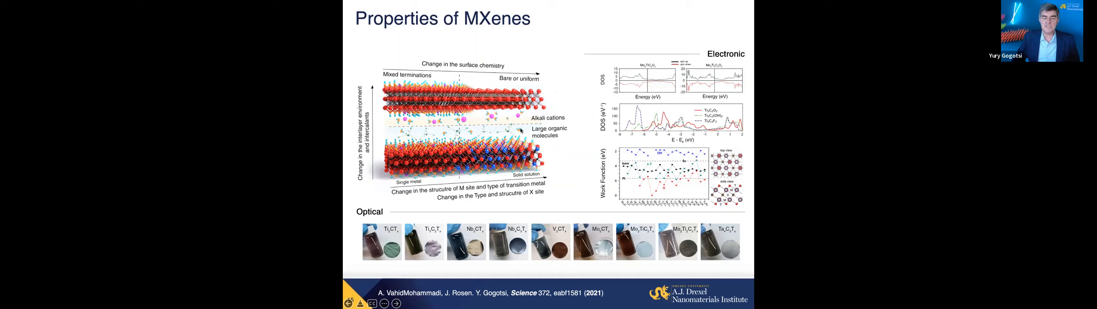
pyautogui.moveTo(574, 177)
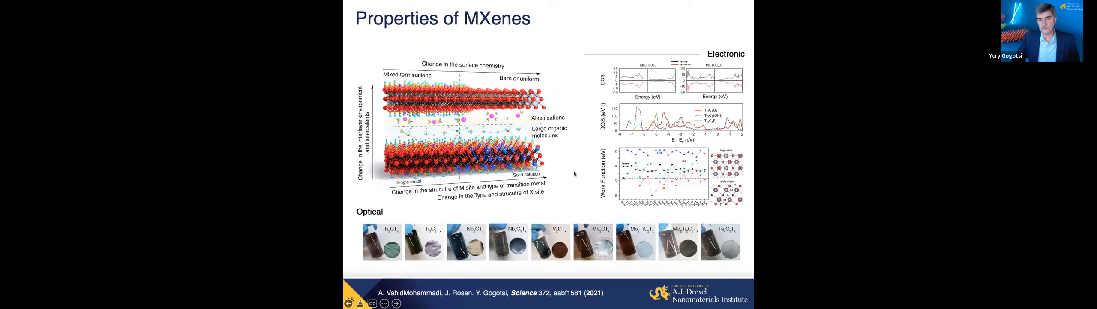
pyautogui.moveTo(574, 173)
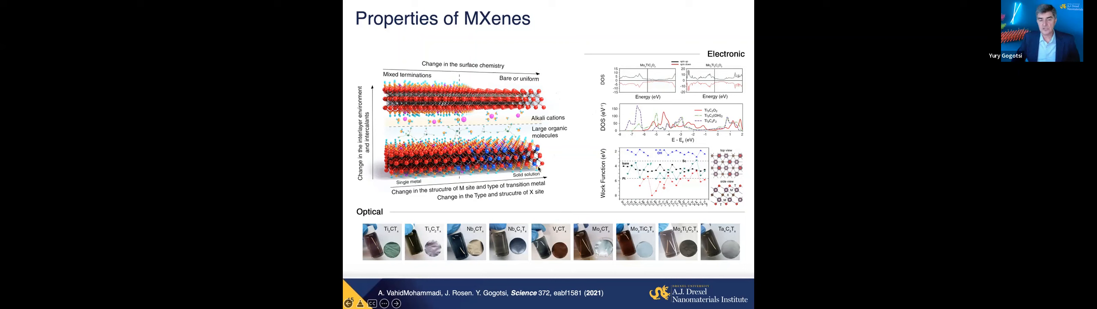
pyautogui.moveTo(567, 158)
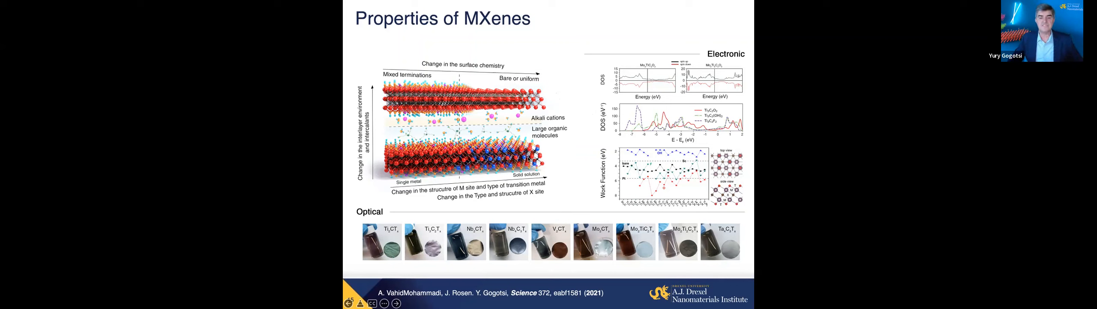
pyautogui.moveTo(566, 186)
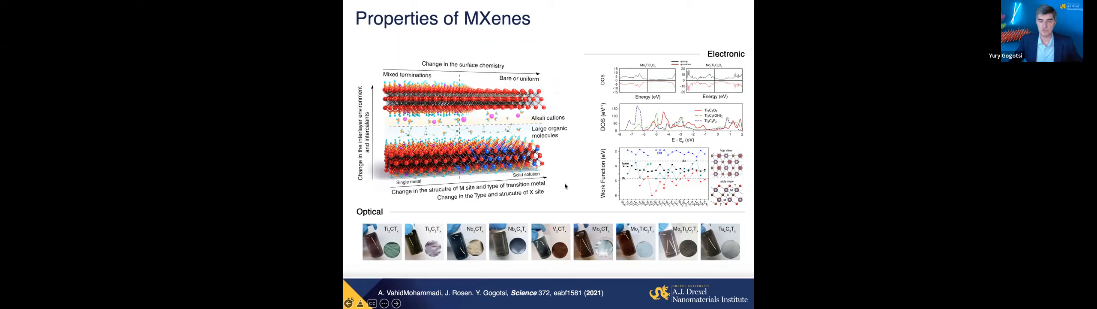
pyautogui.moveTo(567, 178)
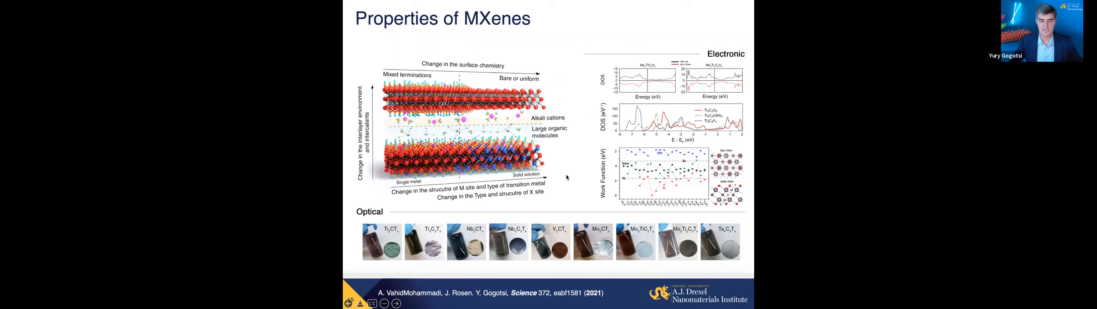
pyautogui.moveTo(569, 186)
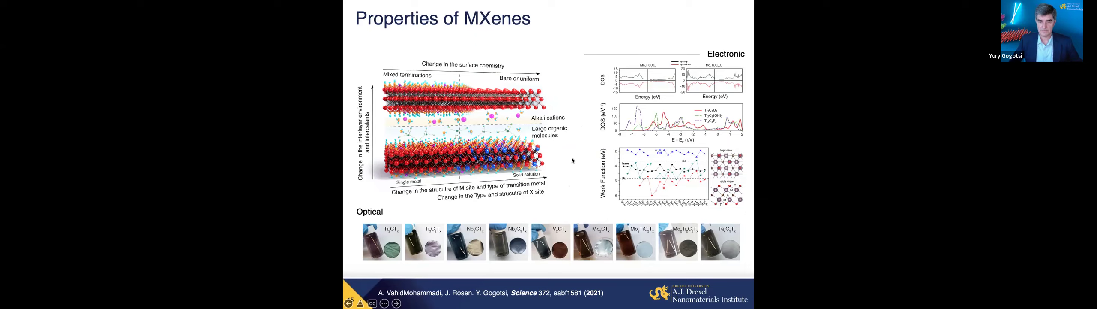
pyautogui.moveTo(185, 196)
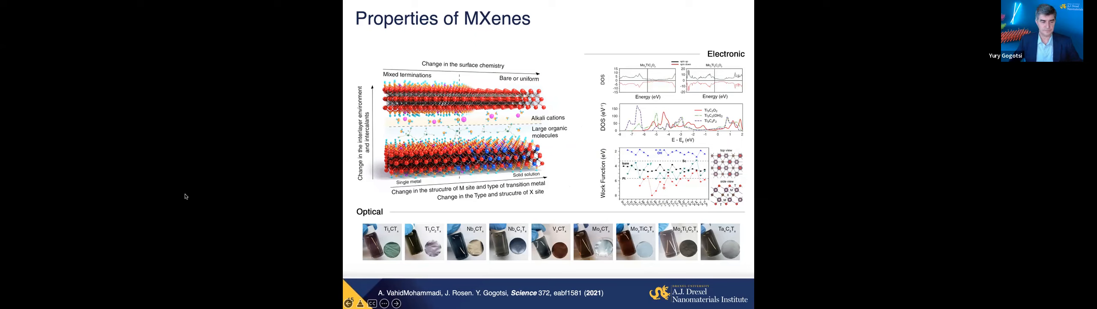
pyautogui.moveTo(147, 214)
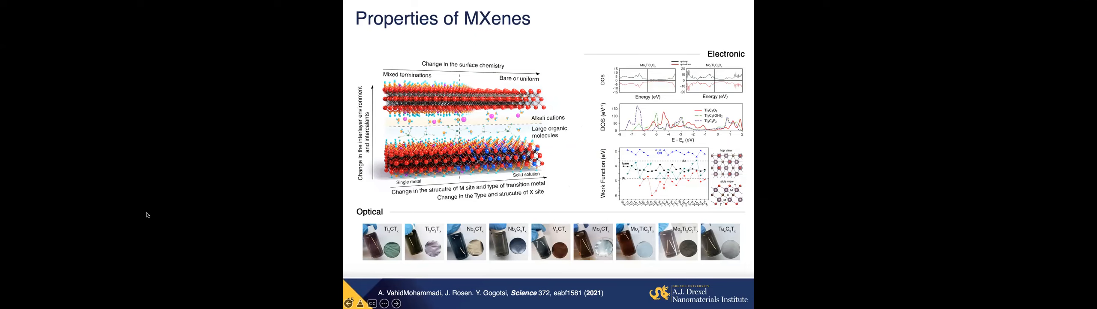
pyautogui.moveTo(152, 210)
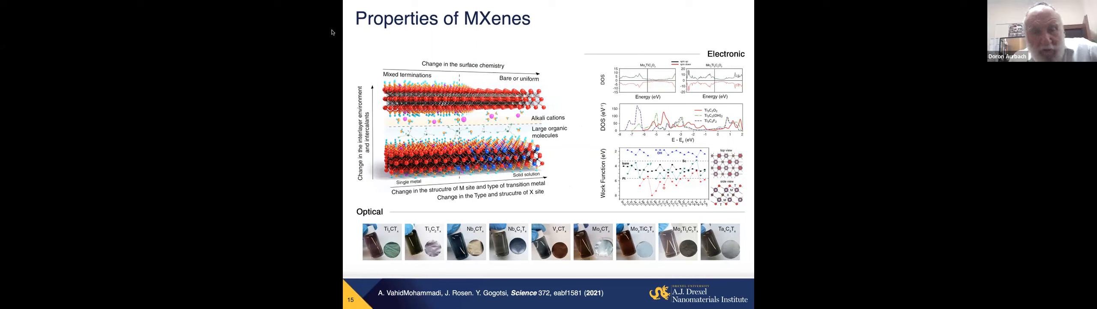
pyautogui.moveTo(556, 6)
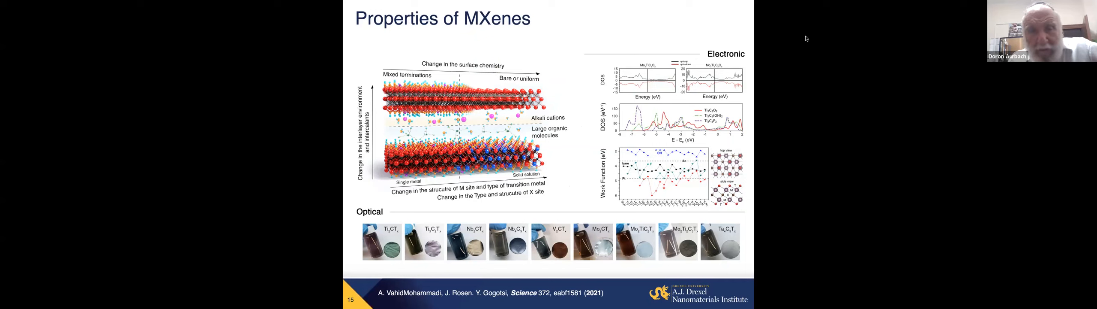
pyautogui.moveTo(936, 25)
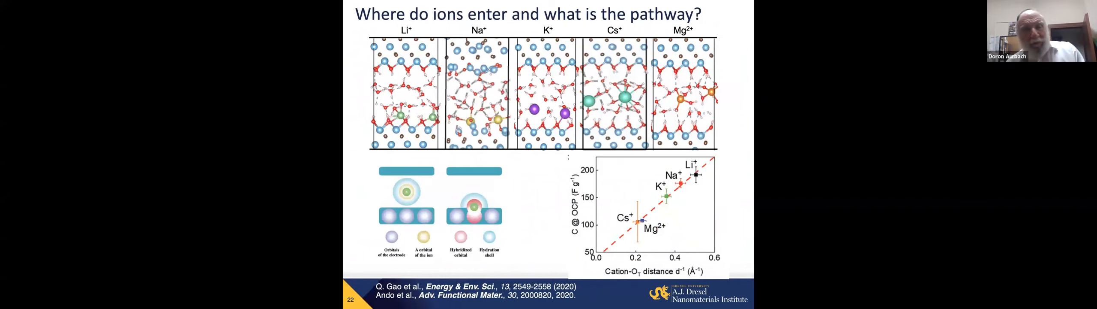
# Advance the shared deck past the wearable-devices slide to the MXene conference announcement.
pyautogui.press('Right')
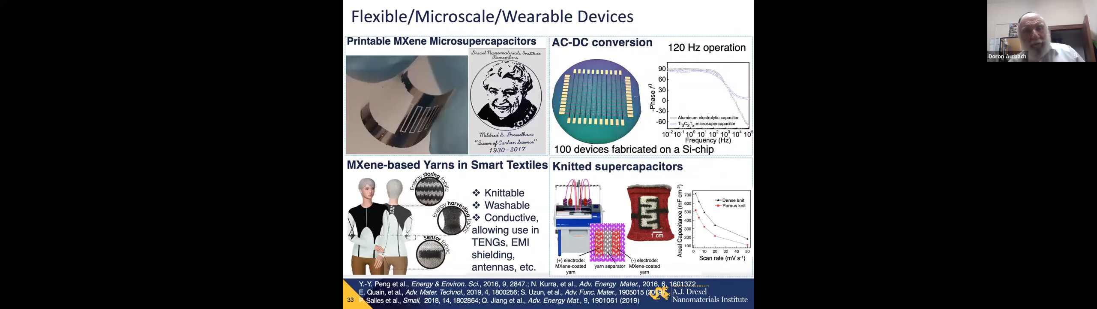
pyautogui.press('Right')
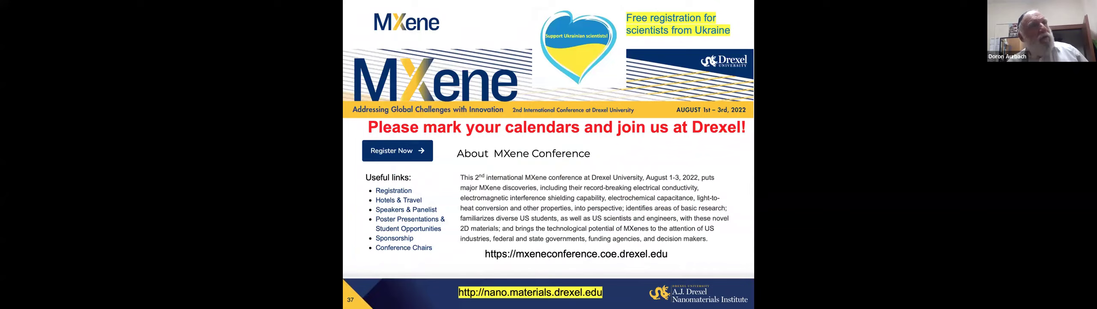
pyautogui.moveTo(516, 5)
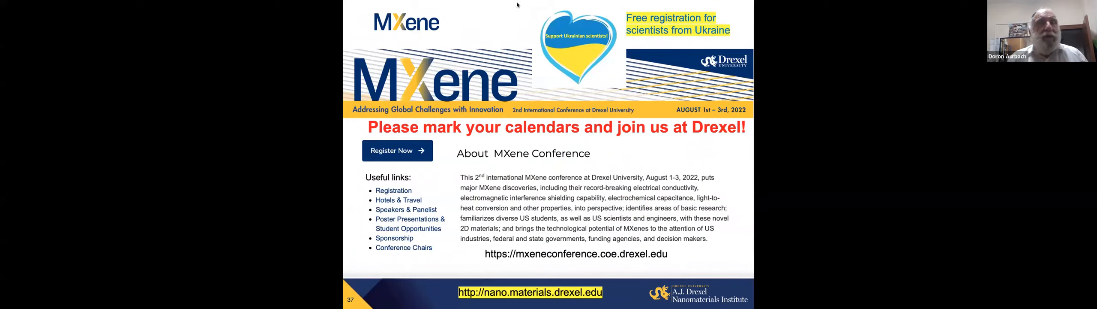